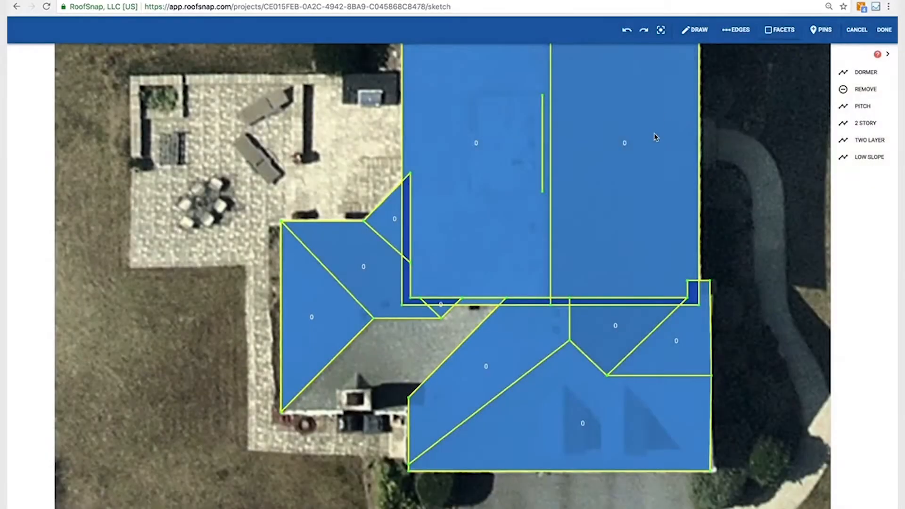
mouse_move(406, 259)
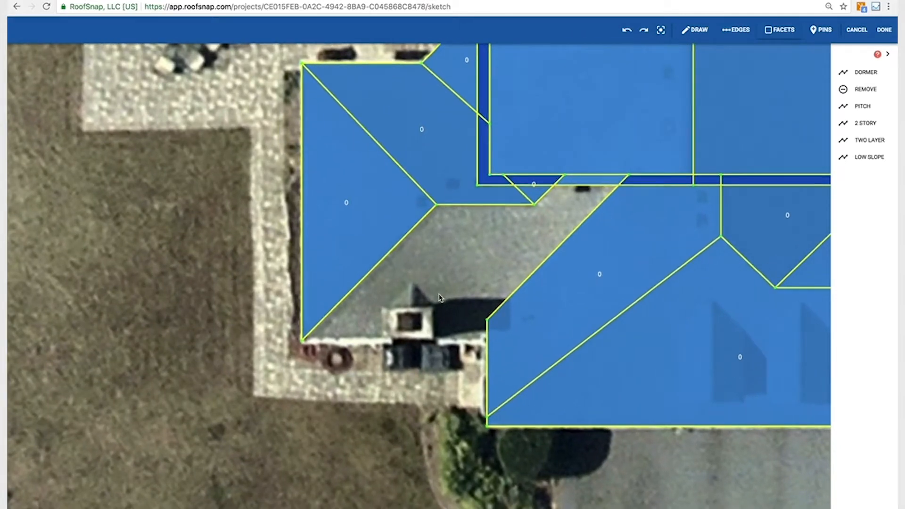
mouse_move(588, 183)
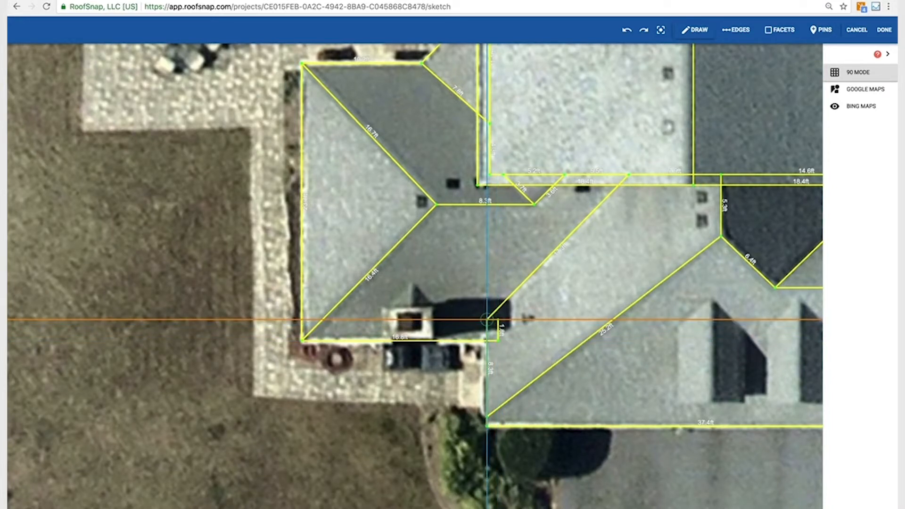
mouse_move(587, 275)
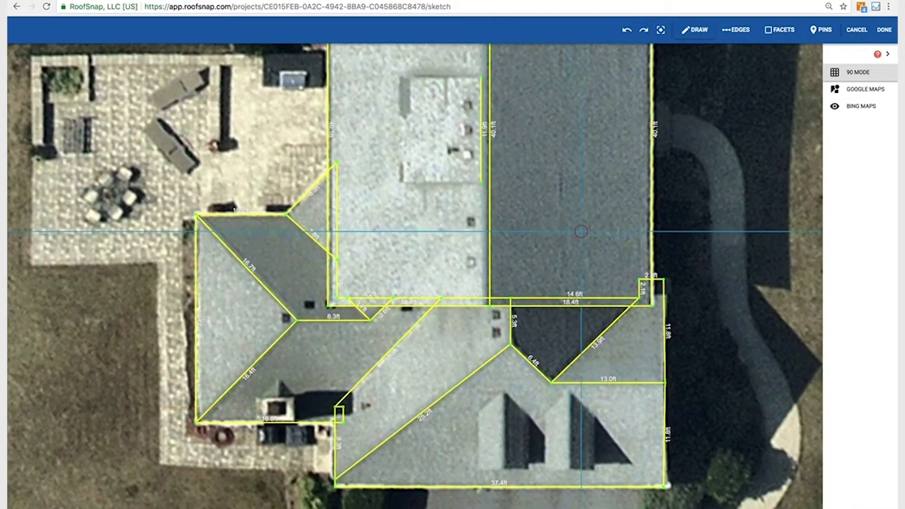
Switch to the facets view to confirm all roof facets close, with overlaps double-shaded.
click(780, 29)
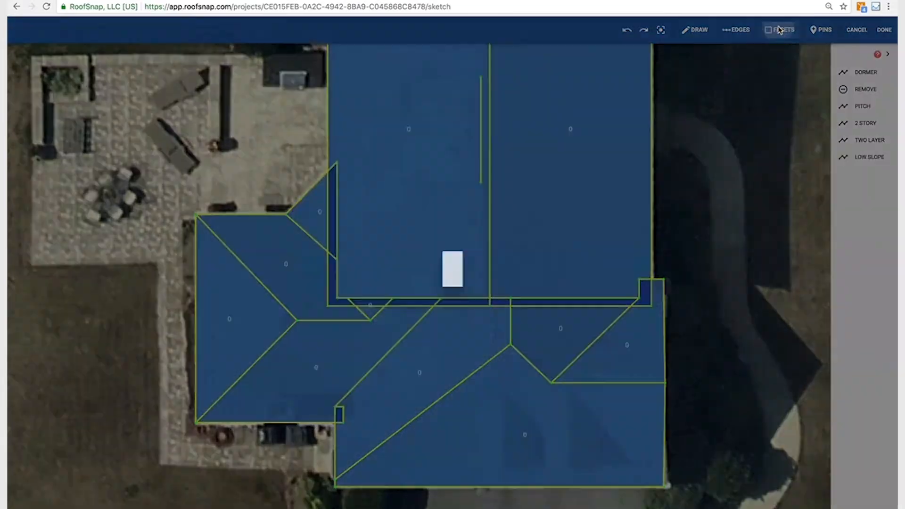